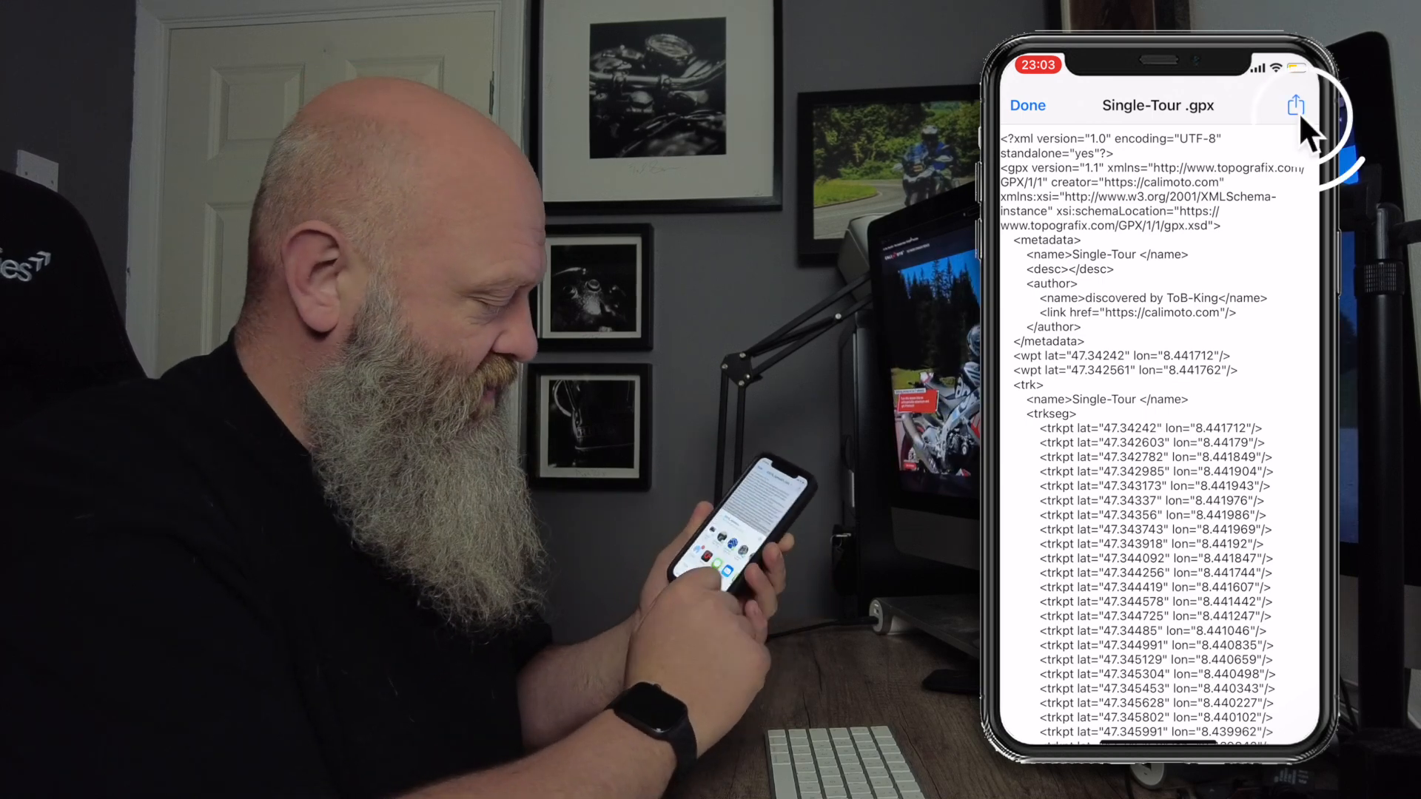
# Import the Single-Tour GPX file into Calimoto through the Share sheet.
pyautogui.click(1295, 105)
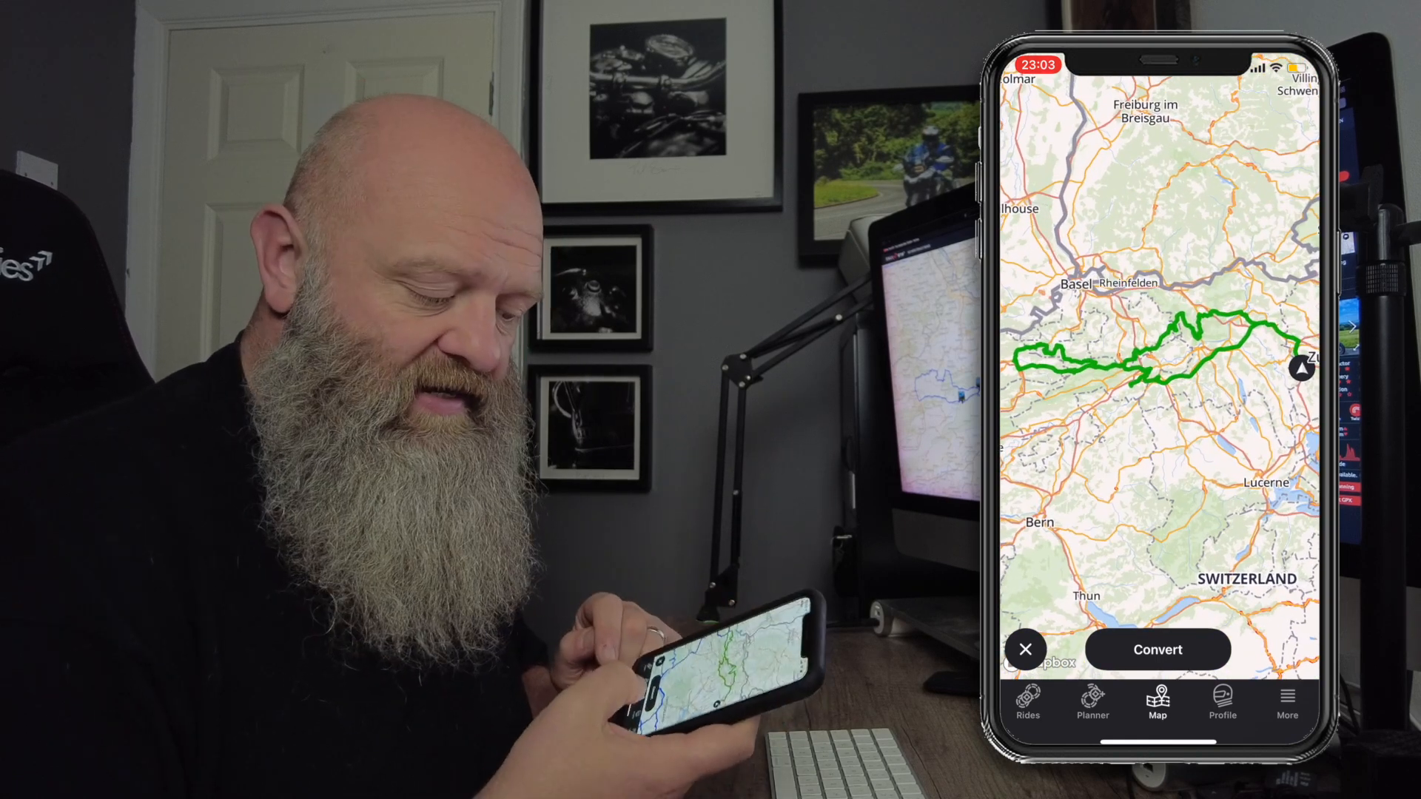
# Convert the imported track into a 177 mi, 4:24 h route with waypoints.
pyautogui.click(1157, 650)
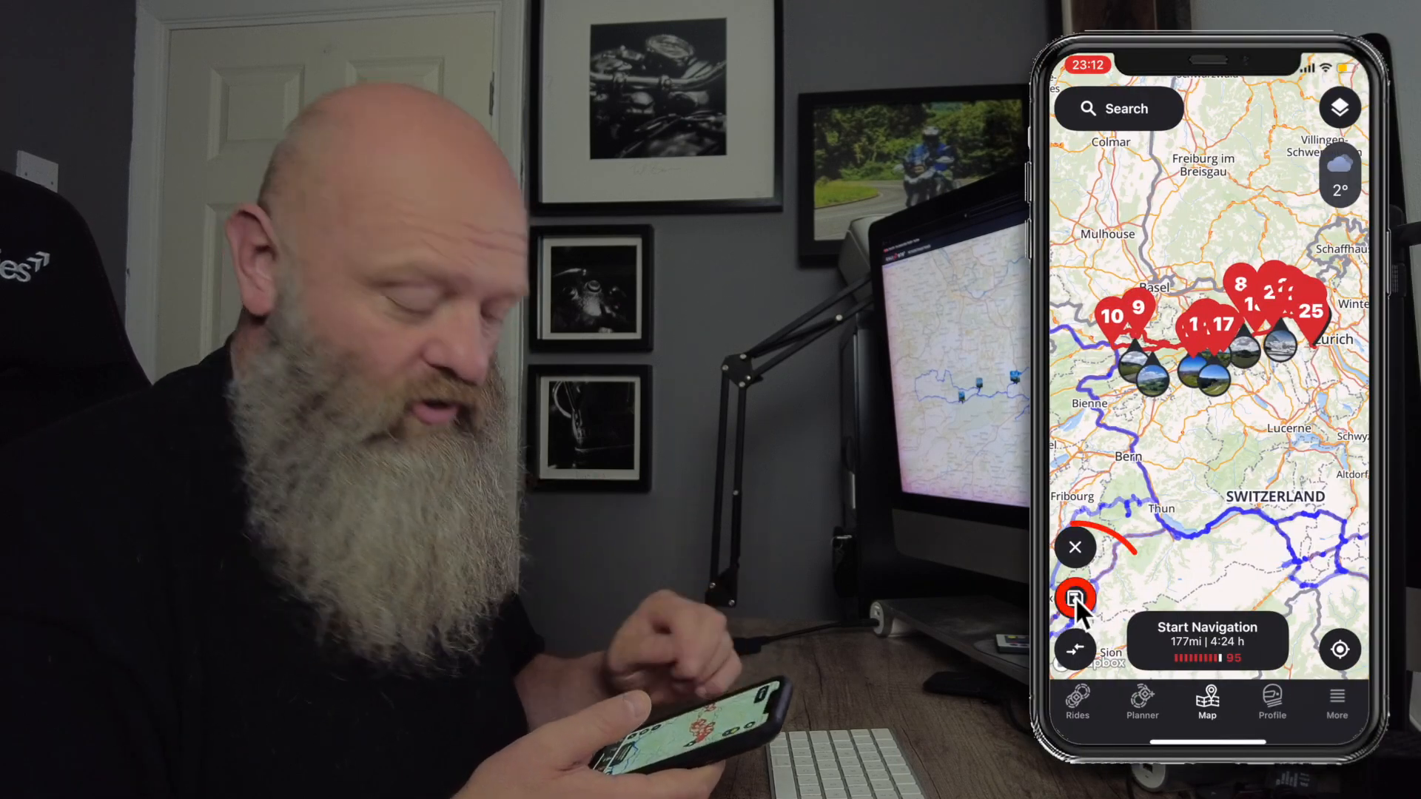
# Share 'Tour of 2021-11-25' in app from its tour details page.
pyautogui.click(1077, 601)
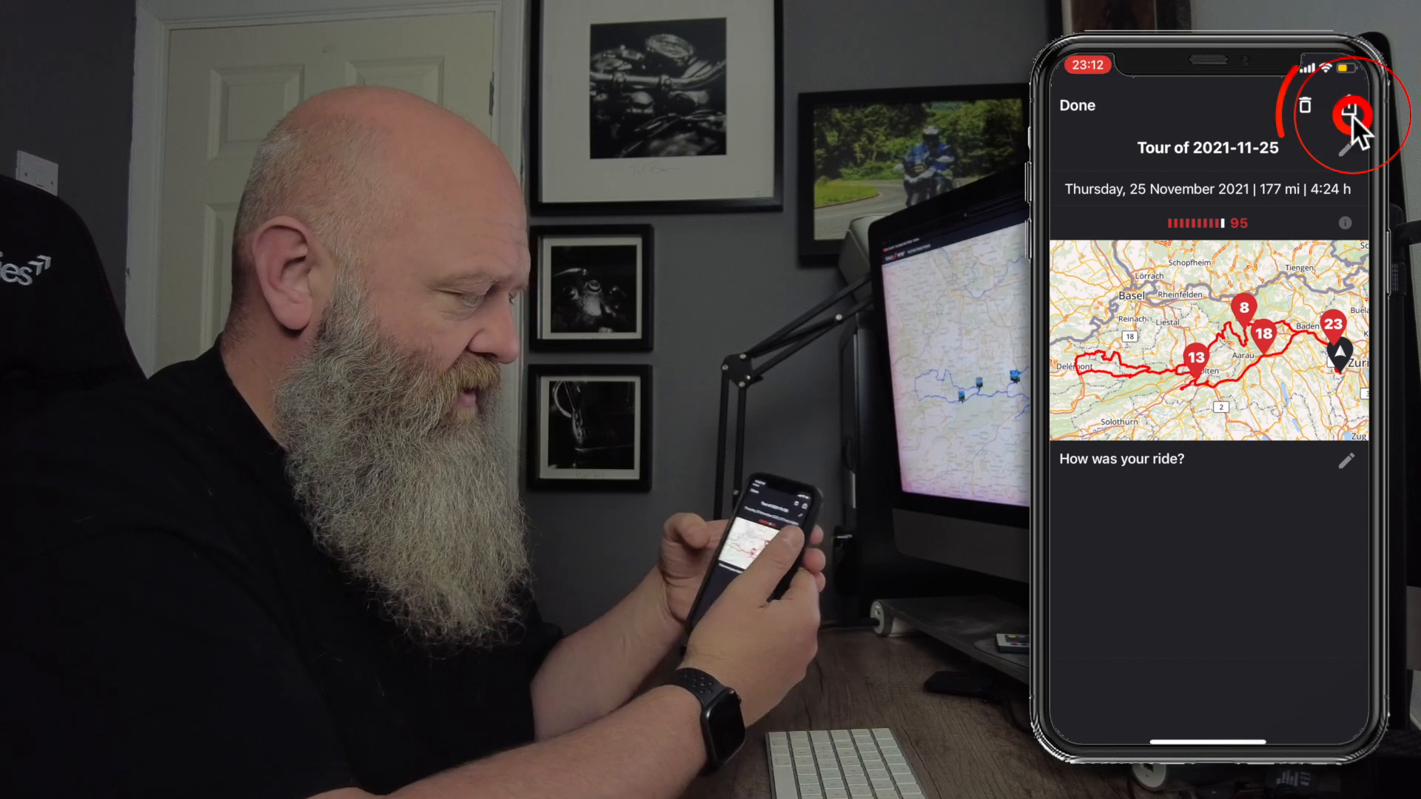
pyautogui.click(1349, 112)
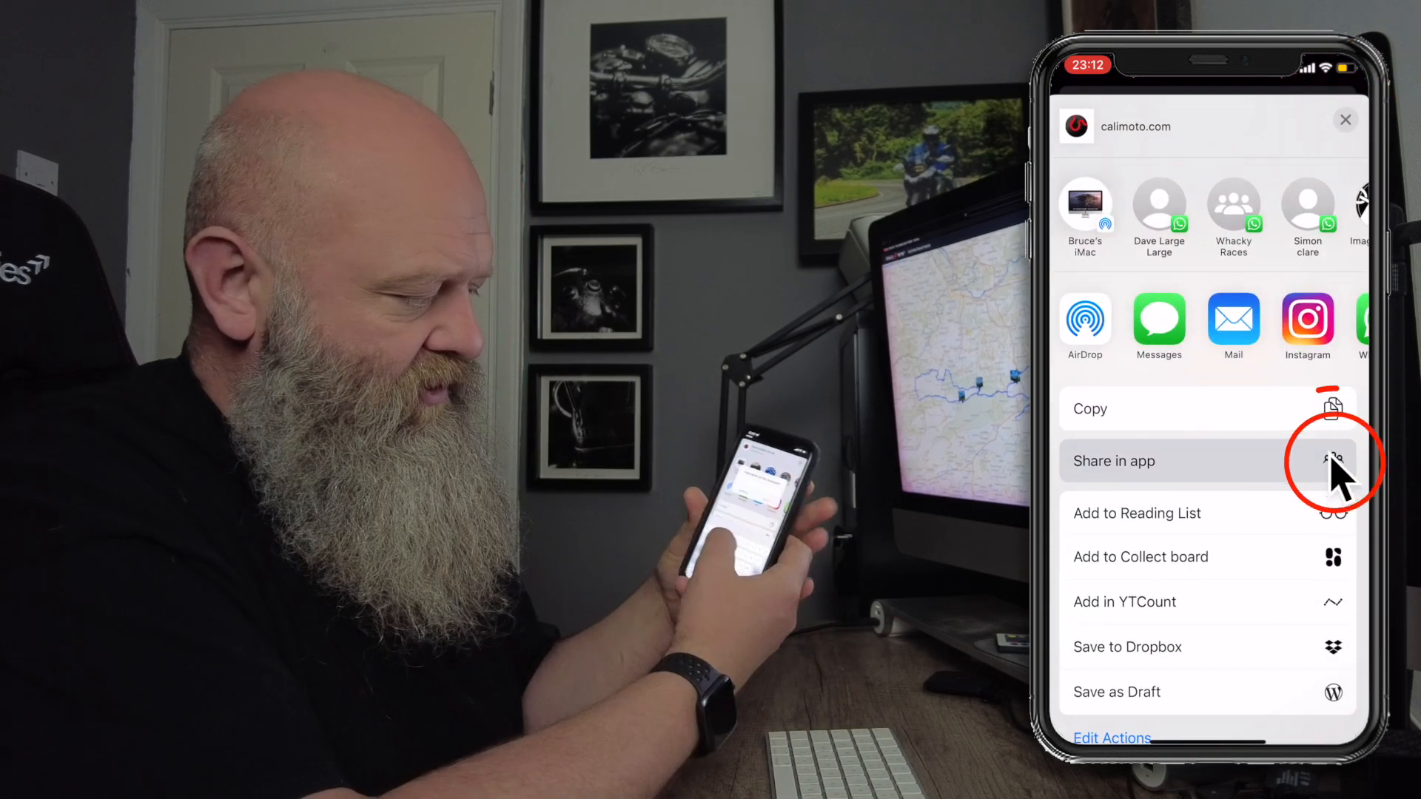
pyautogui.click(1113, 462)
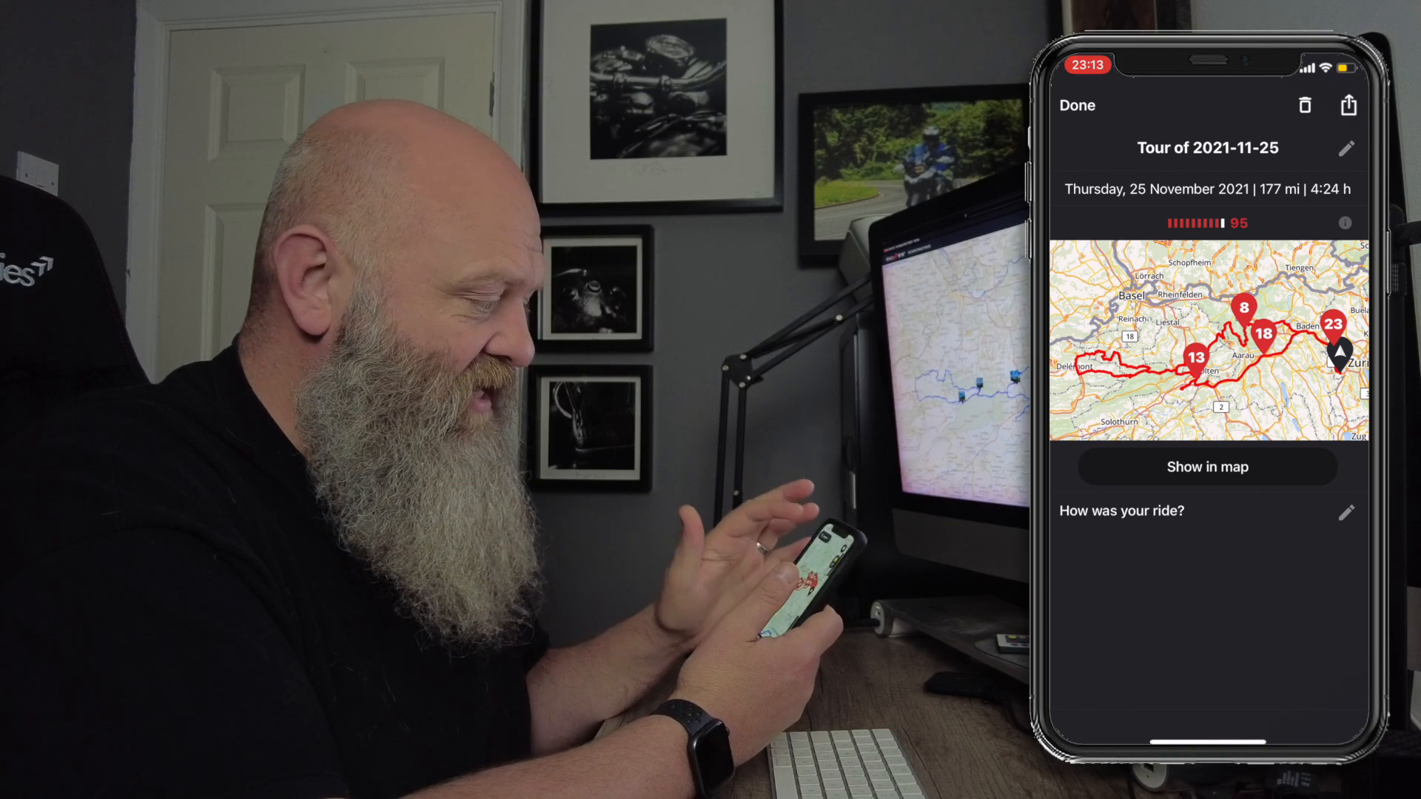
# Open 'Tour Schwielowsee' and its menu showing Löschen, Teilen and GPX-Export.
pyautogui.click(1077, 702)
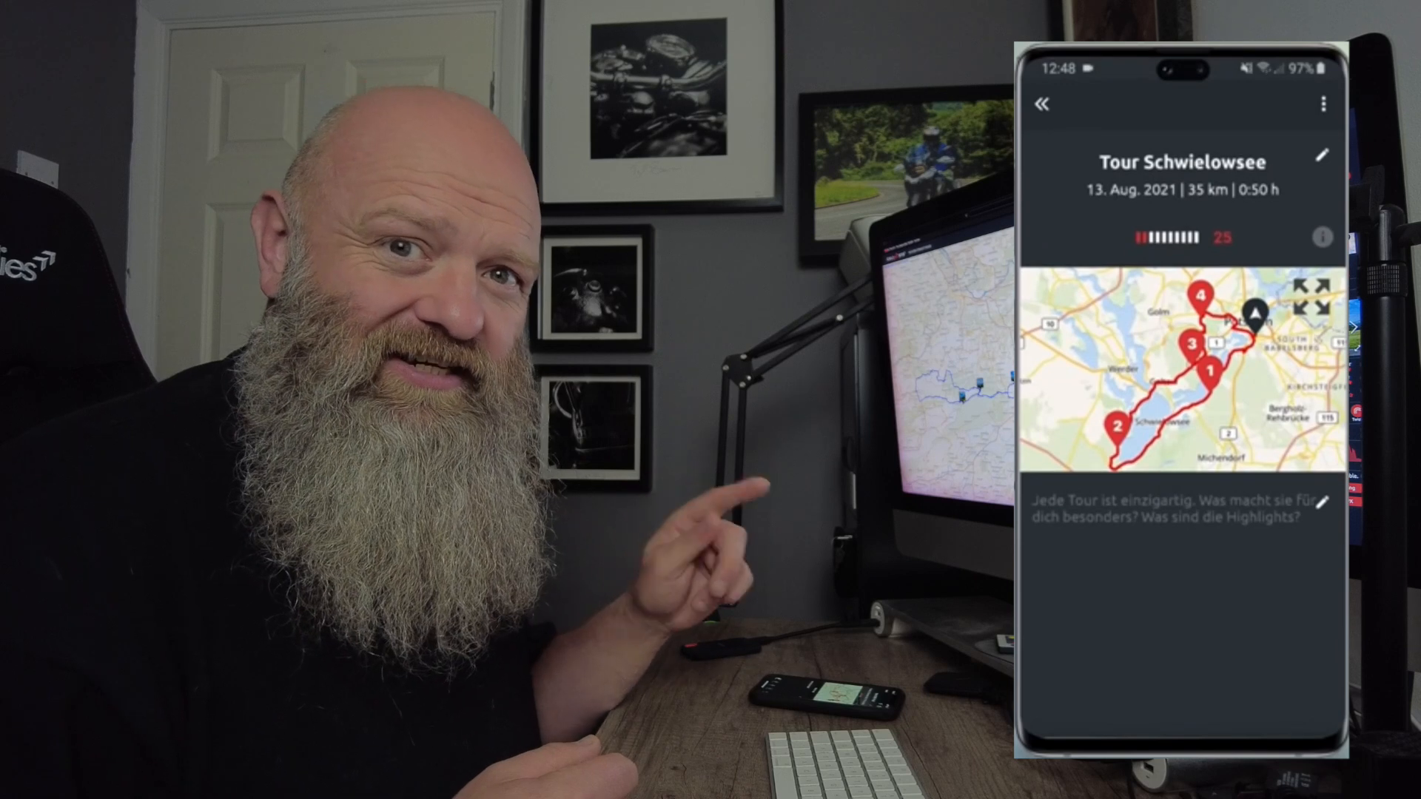
pyautogui.click(1324, 103)
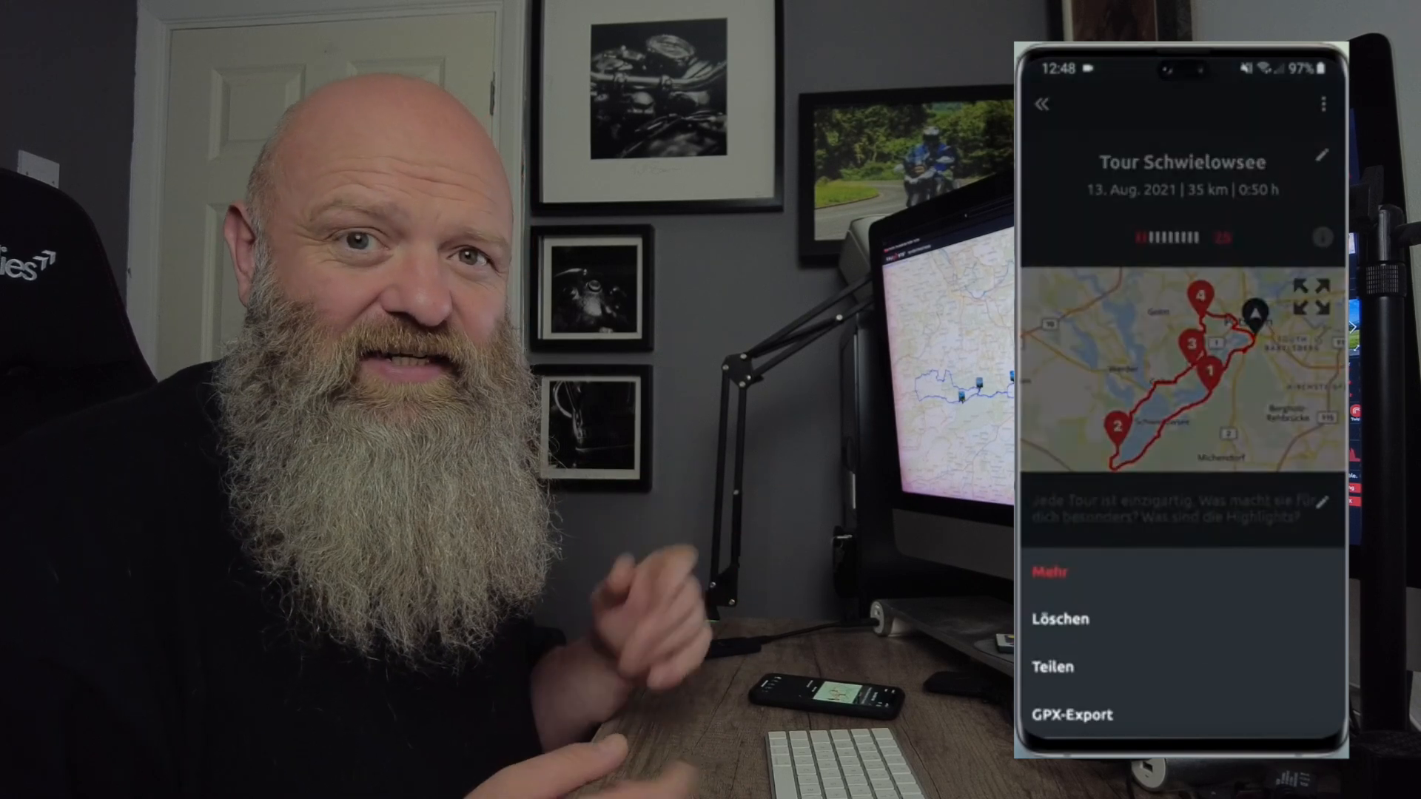